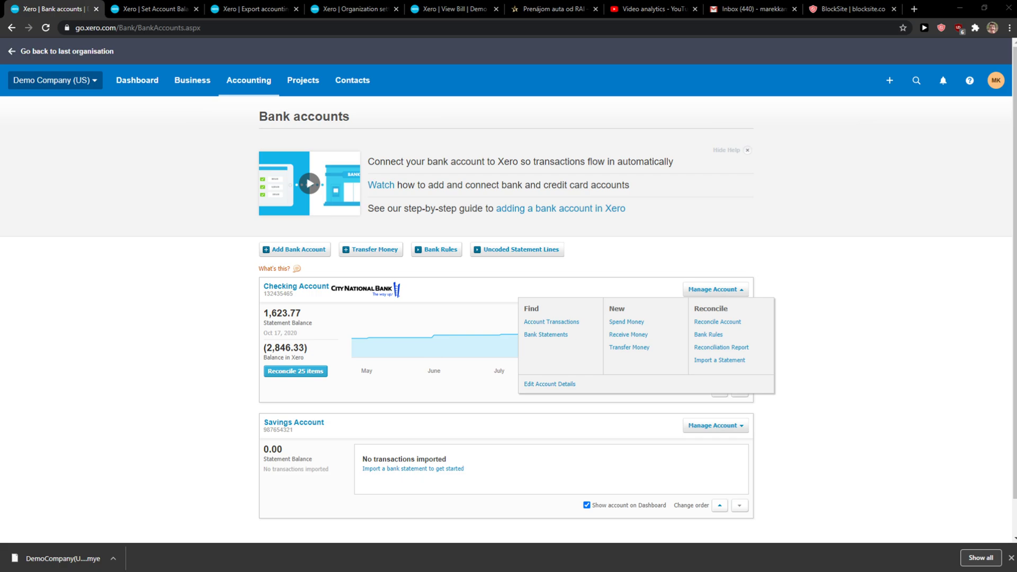
mouse_move(152, 9)
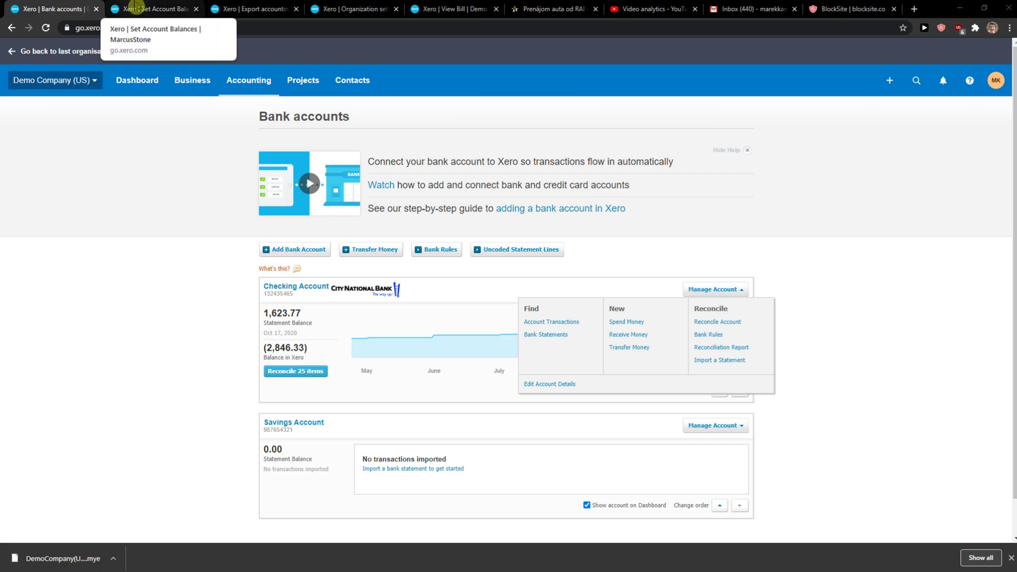
- Filter invoices to Awaiting Payment (nine, 8,055.60 USD) and open Basket Case's CN-0042
left_click(154, 9)
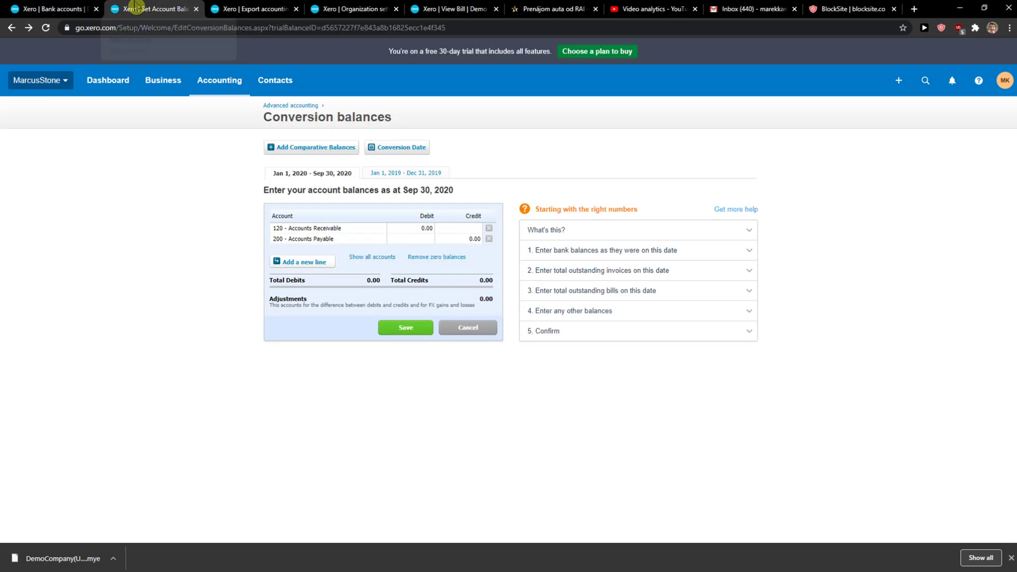
left_click(48, 9)
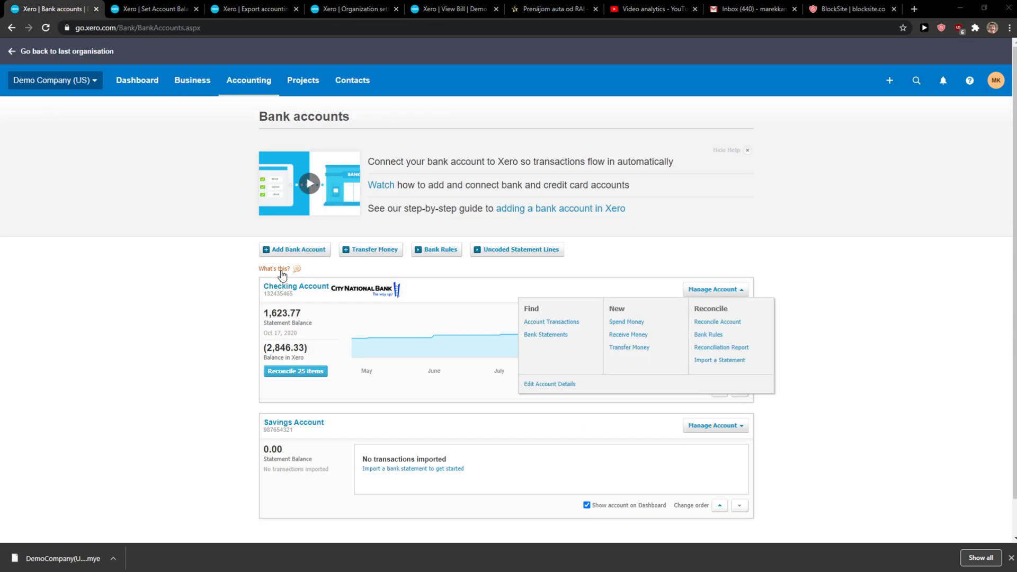
mouse_move(137, 80)
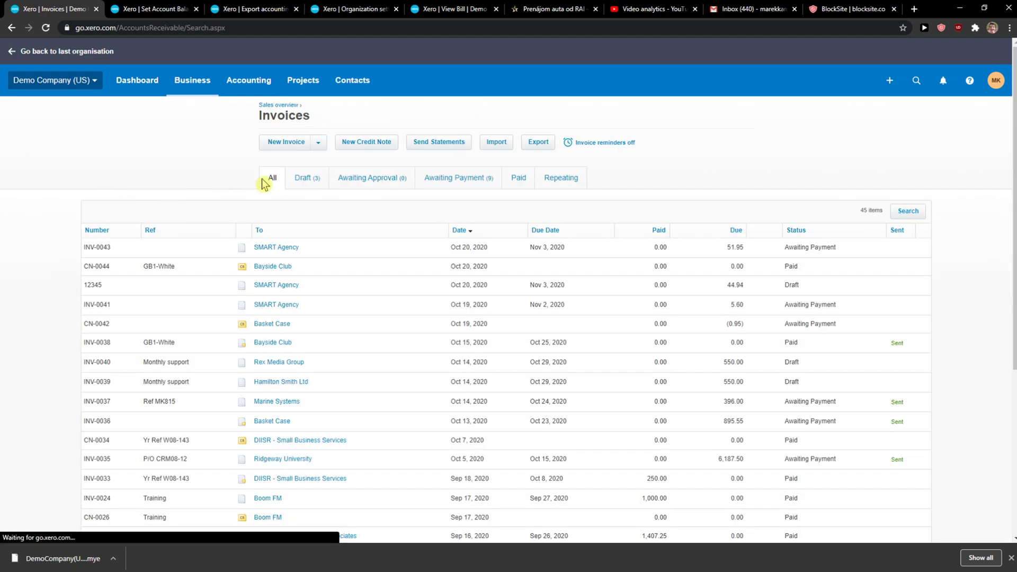
mouse_move(457, 179)
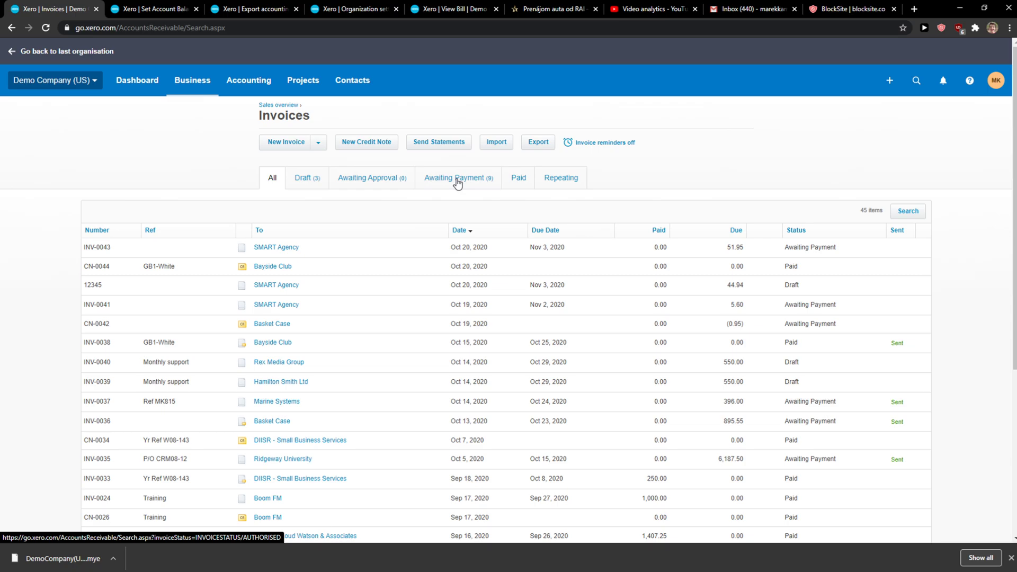
left_click(458, 178)
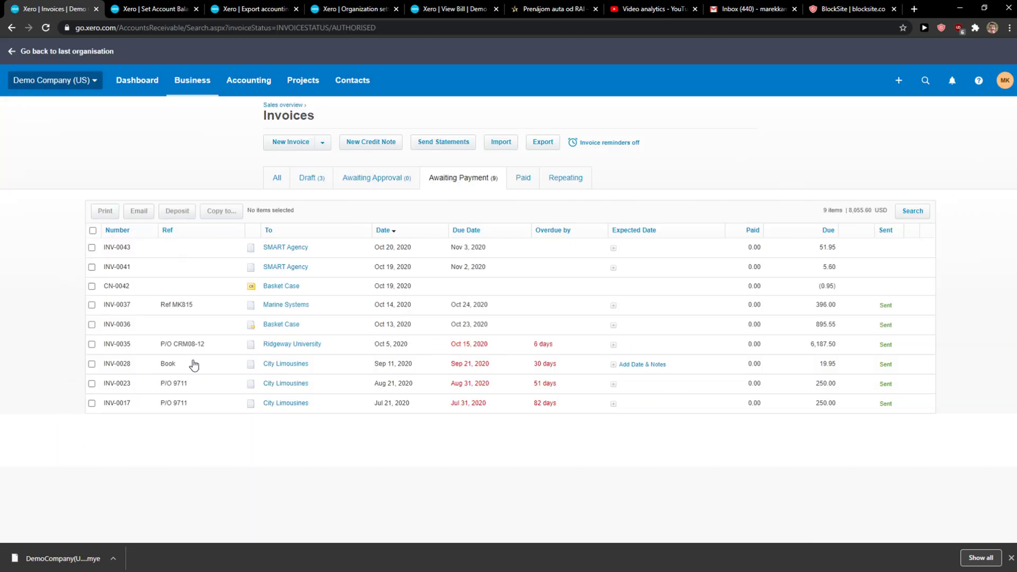
mouse_move(281, 287)
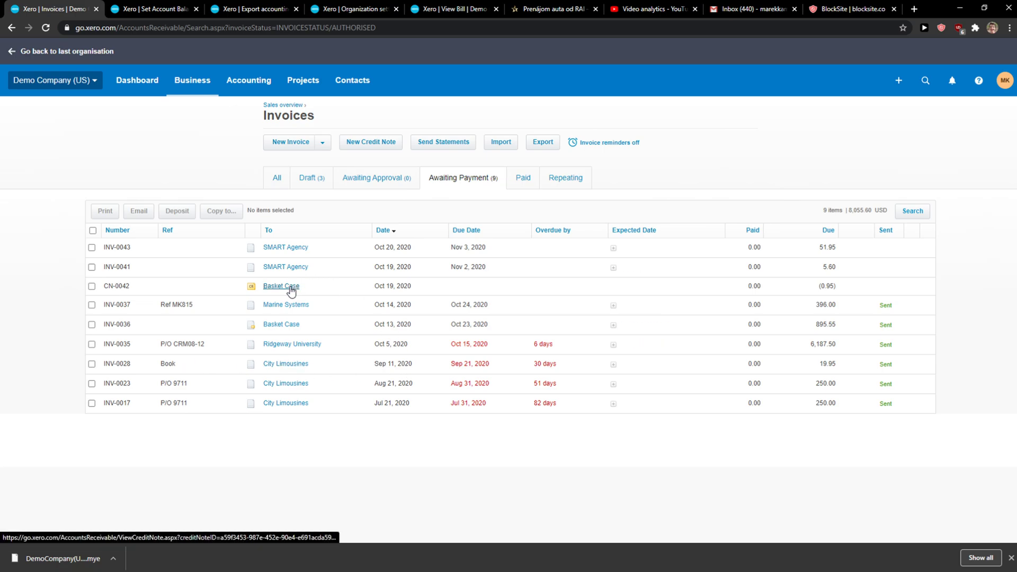
left_click(281, 286)
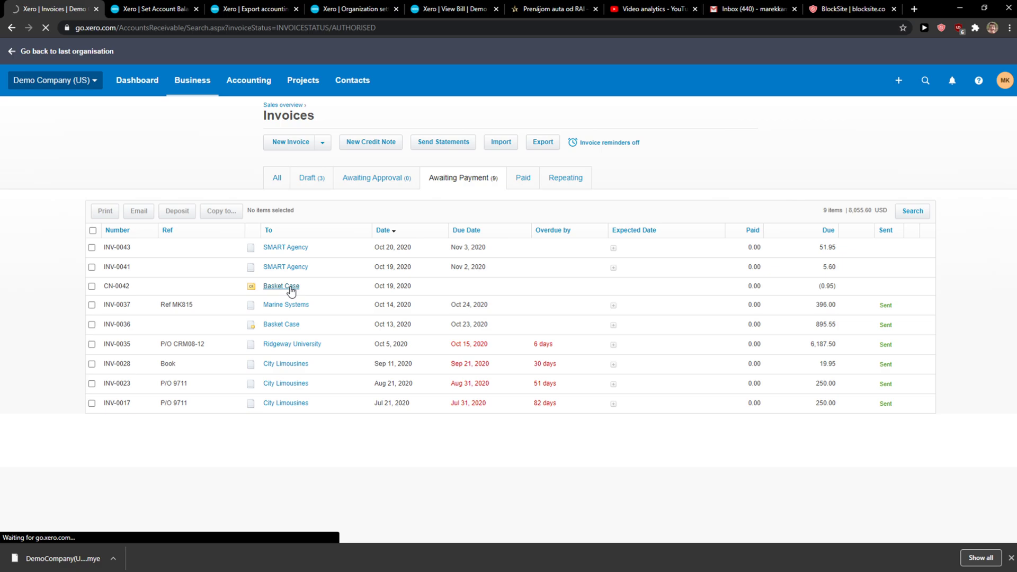
- Start a cash refund of CN-0042's 0.95 remaining credit
left_click(281, 286)
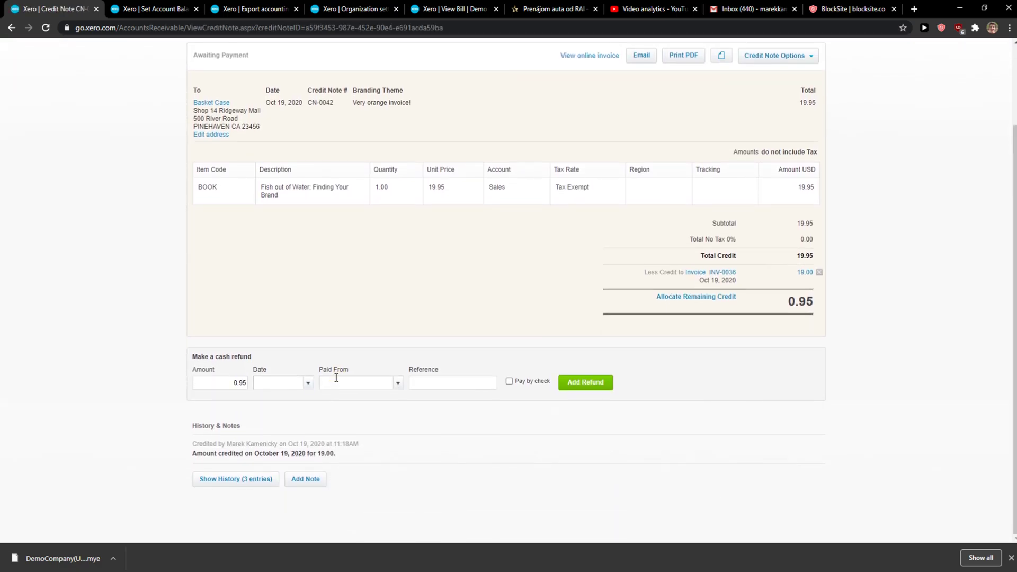
mouse_move(690, 399)
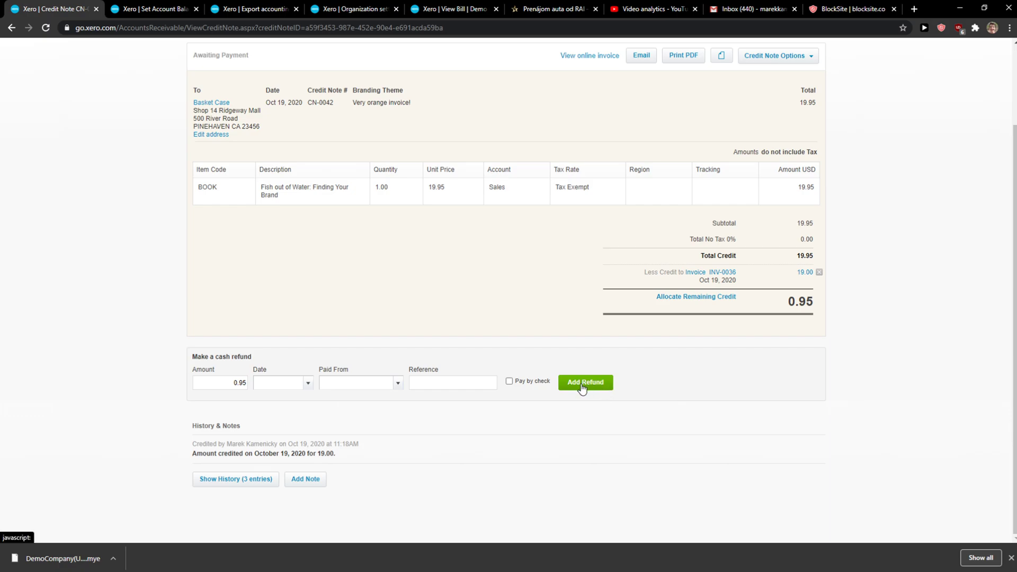
left_click(509, 381)
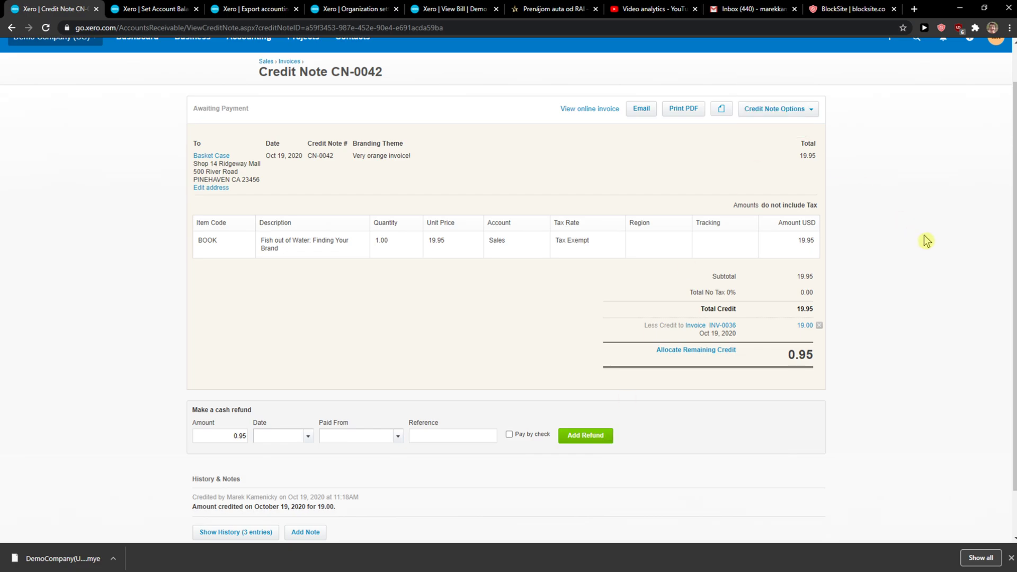
scroll("down", 3)
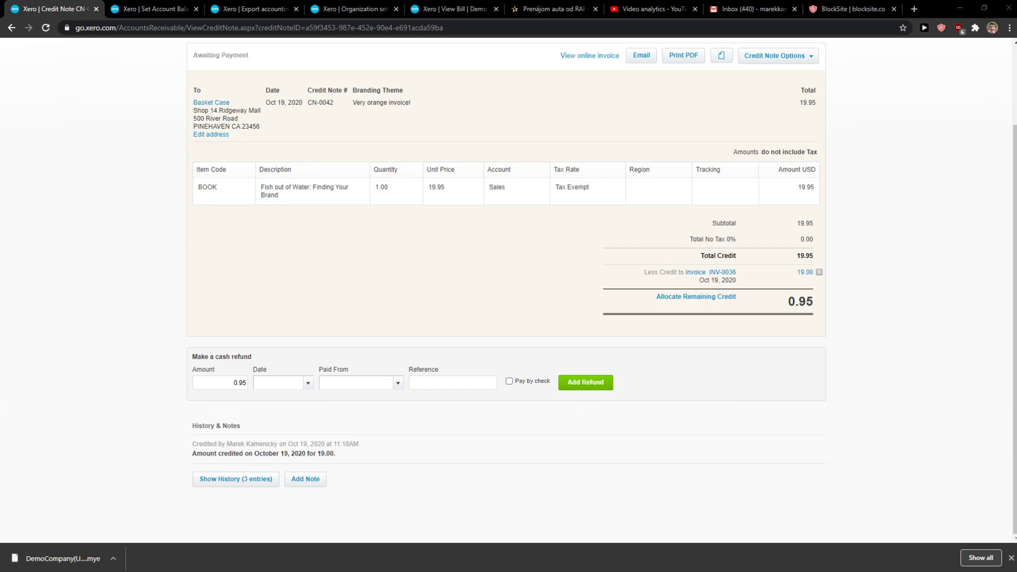
- Date the 0.95 refund Oct 30, 2020, paid from 090 - Checking Account
left_click(278, 382)
type("Oct 30, 2020")
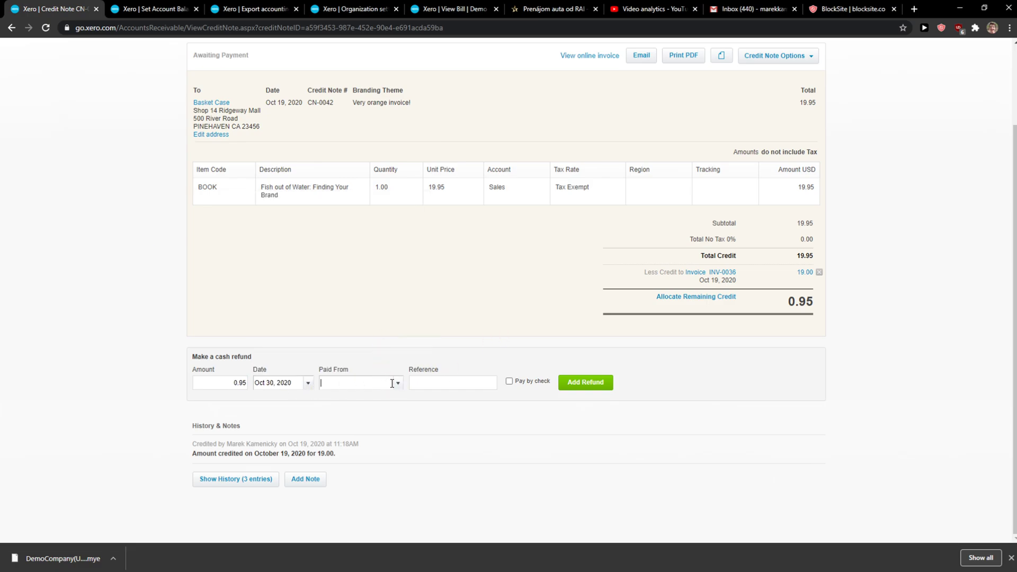
left_click(356, 382)
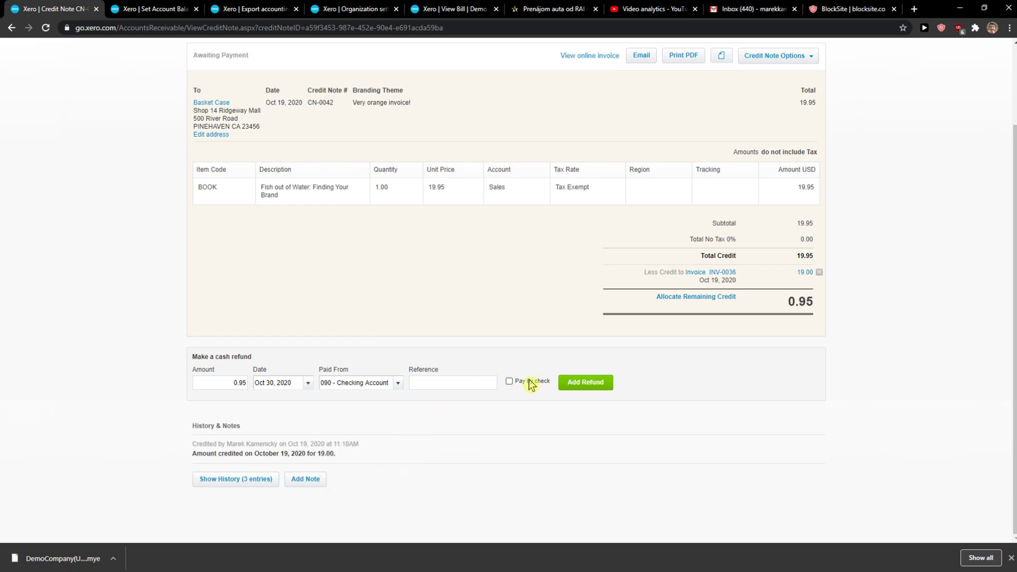